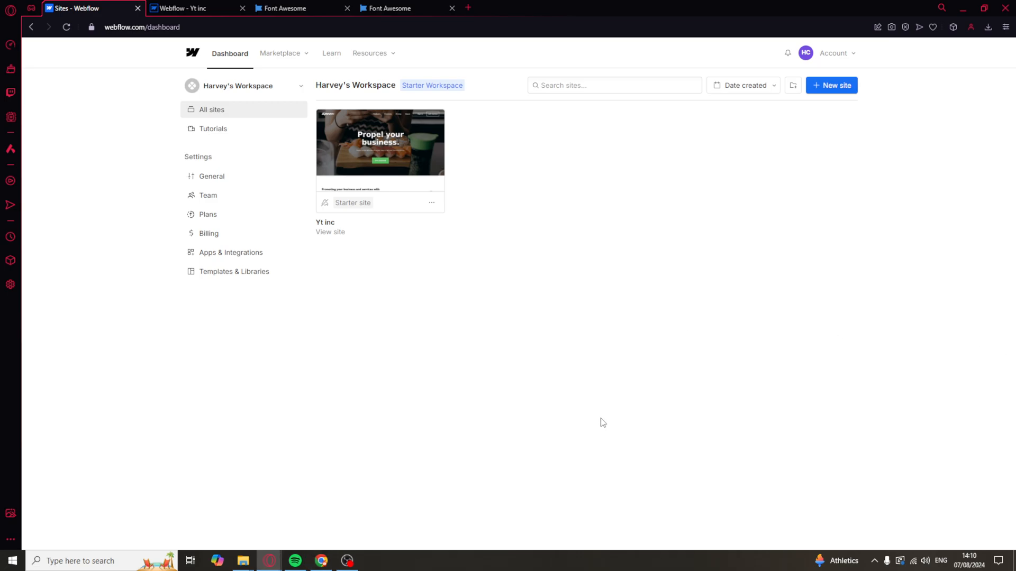
pyautogui.moveTo(625, 438)
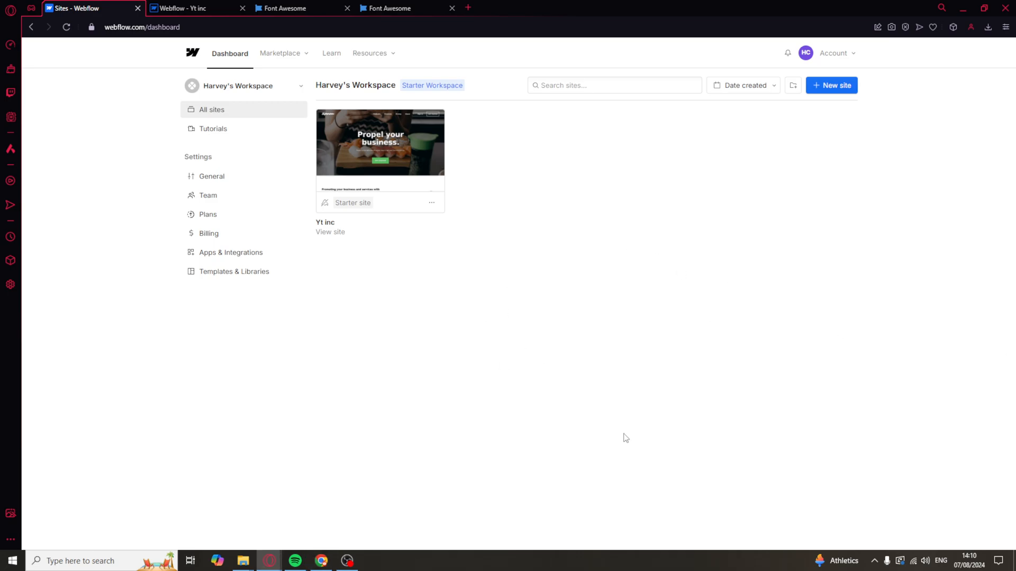
pyautogui.moveTo(961, 329)
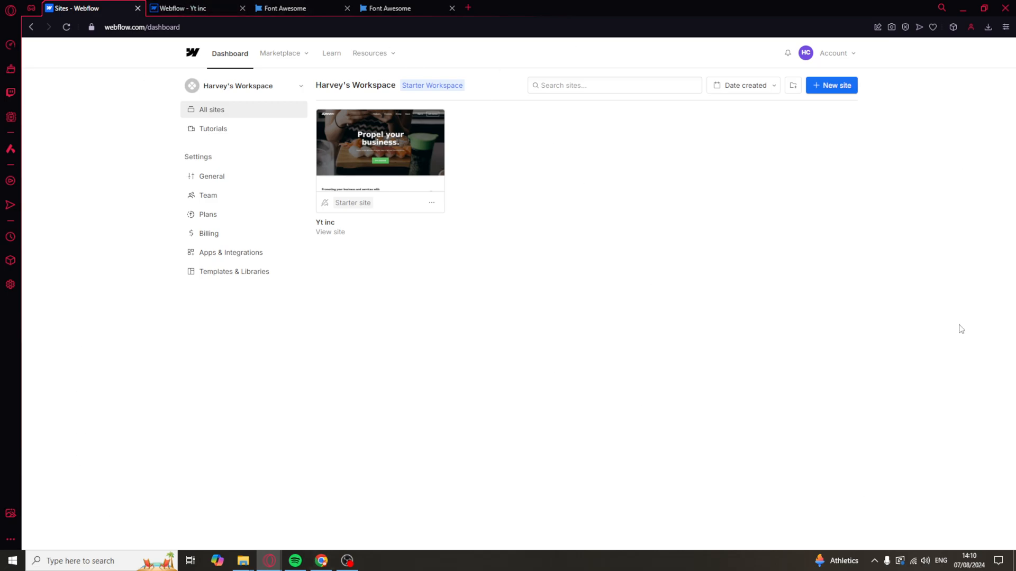
pyautogui.moveTo(380, 150)
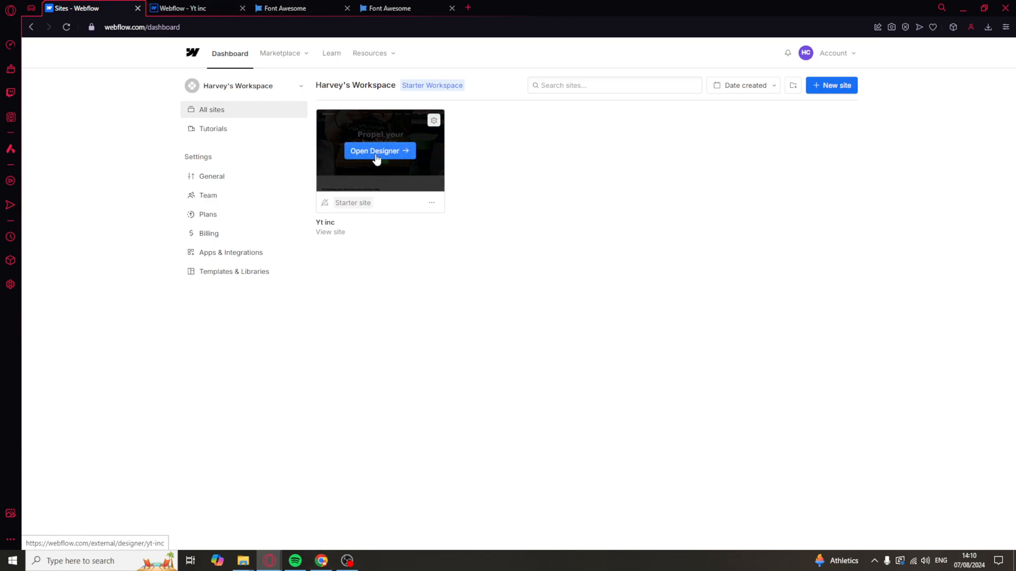
pyautogui.moveTo(399, 188)
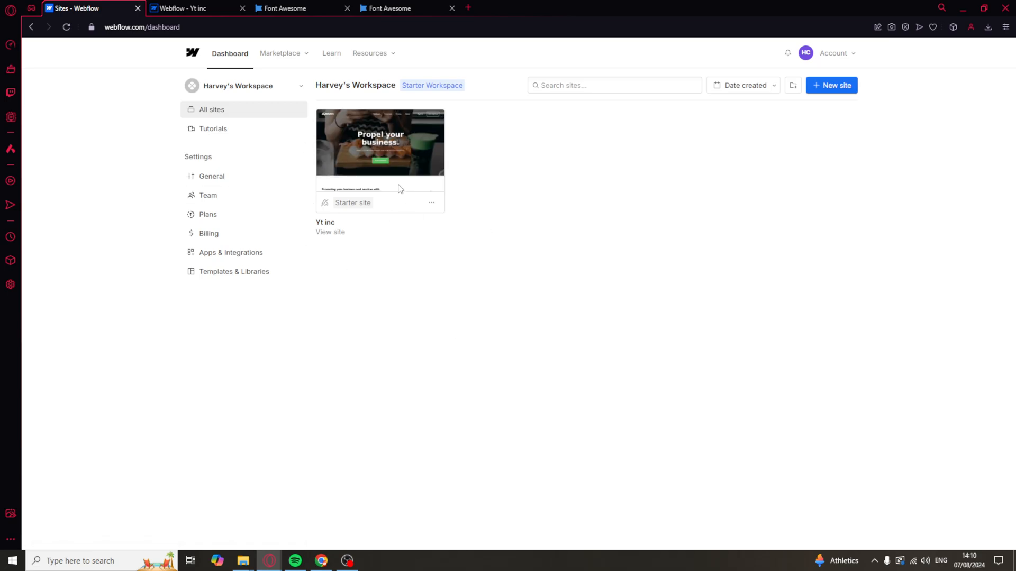
pyautogui.moveTo(379, 149)
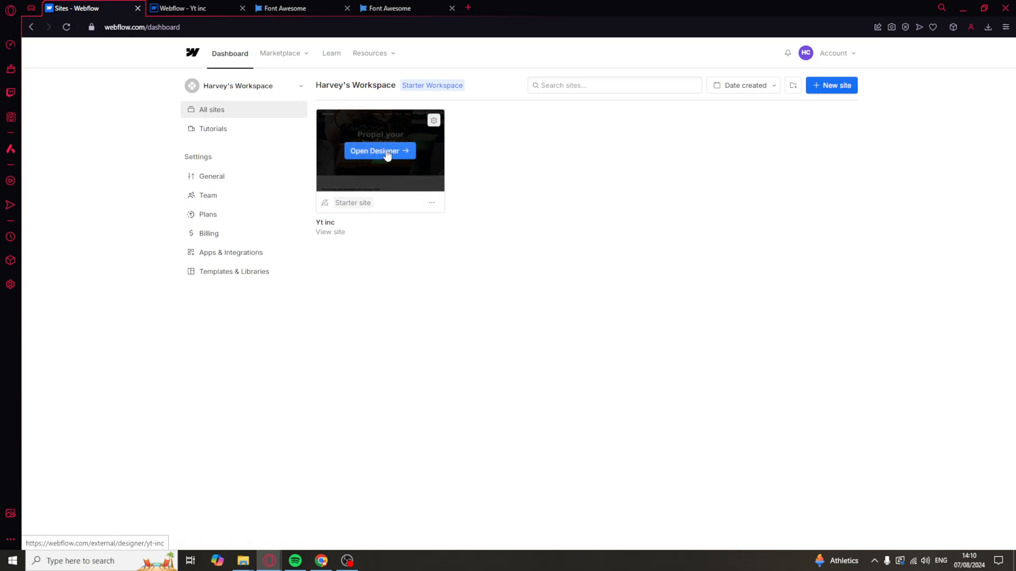
# Open the Yt inc site in the Designer and show its Pages panel
pyautogui.click(378, 151)
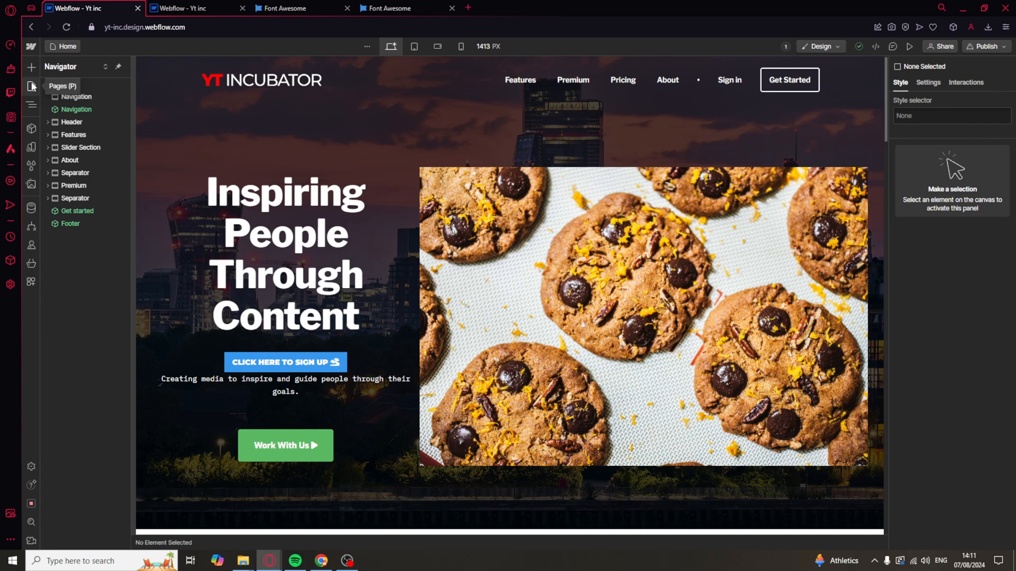
pyautogui.click(31, 86)
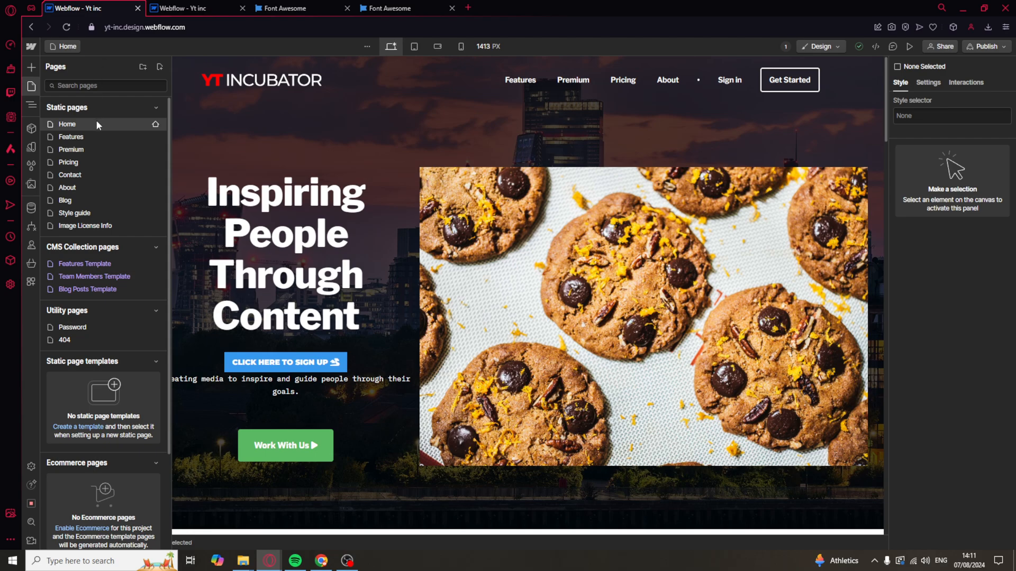
pyautogui.moveTo(86, 452)
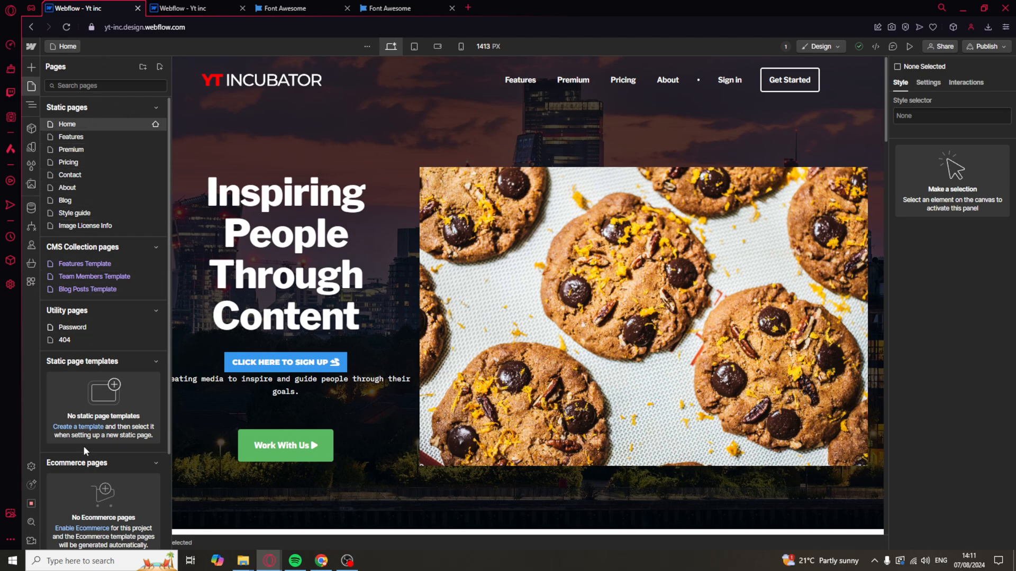
pyautogui.moveTo(152, 70)
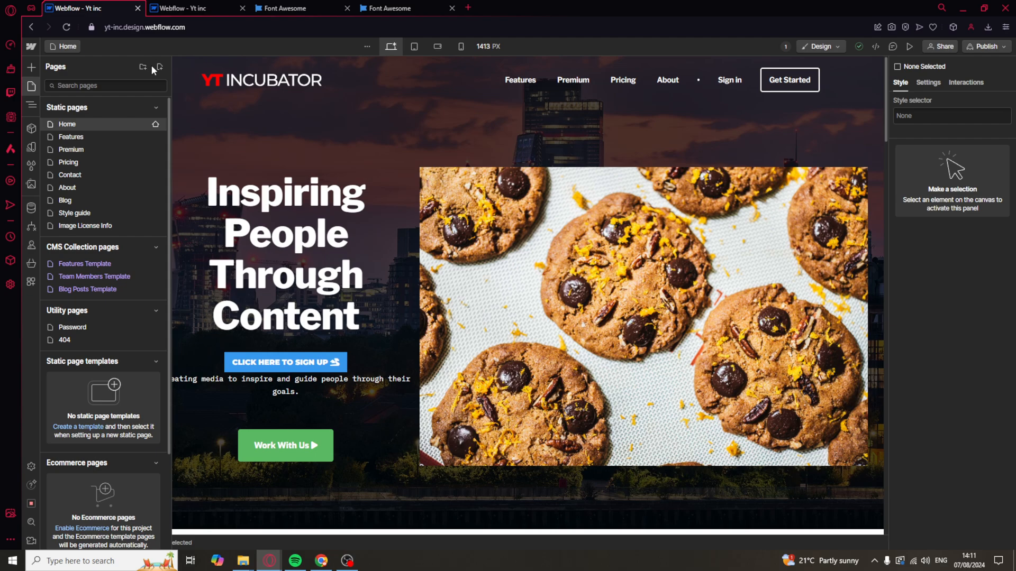
pyautogui.moveTo(159, 67)
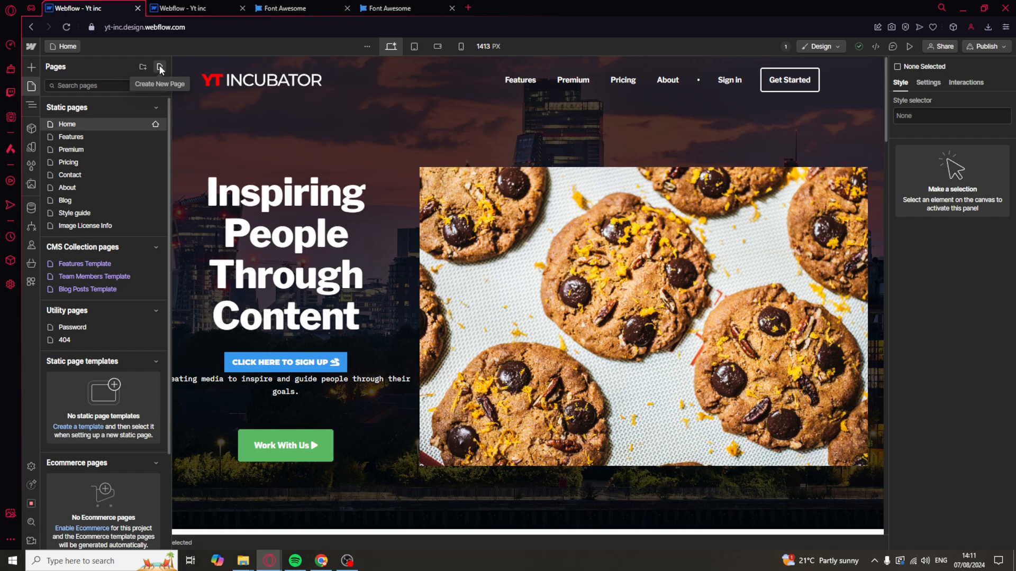
pyautogui.click(160, 67)
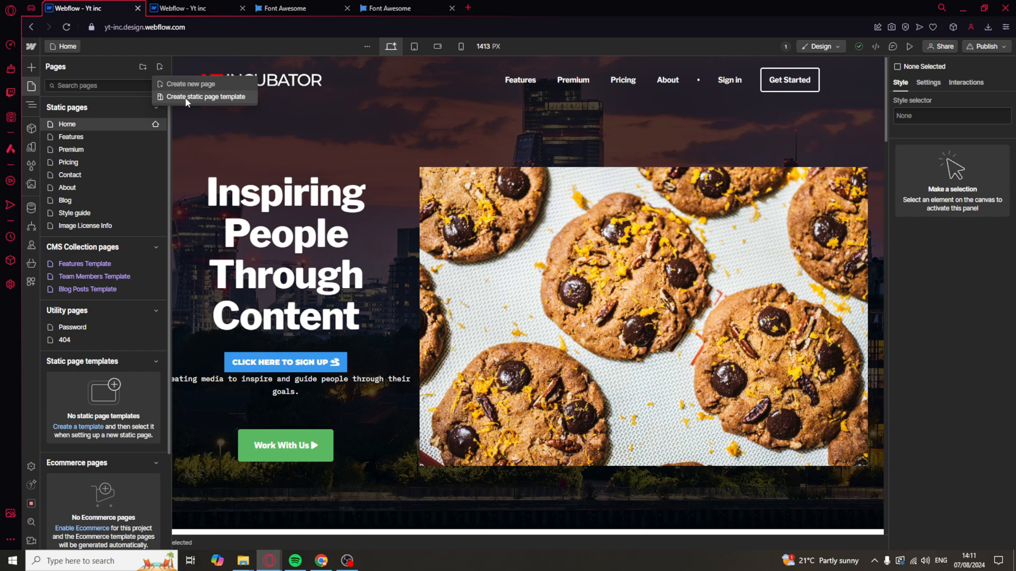
pyautogui.moveTo(190, 84)
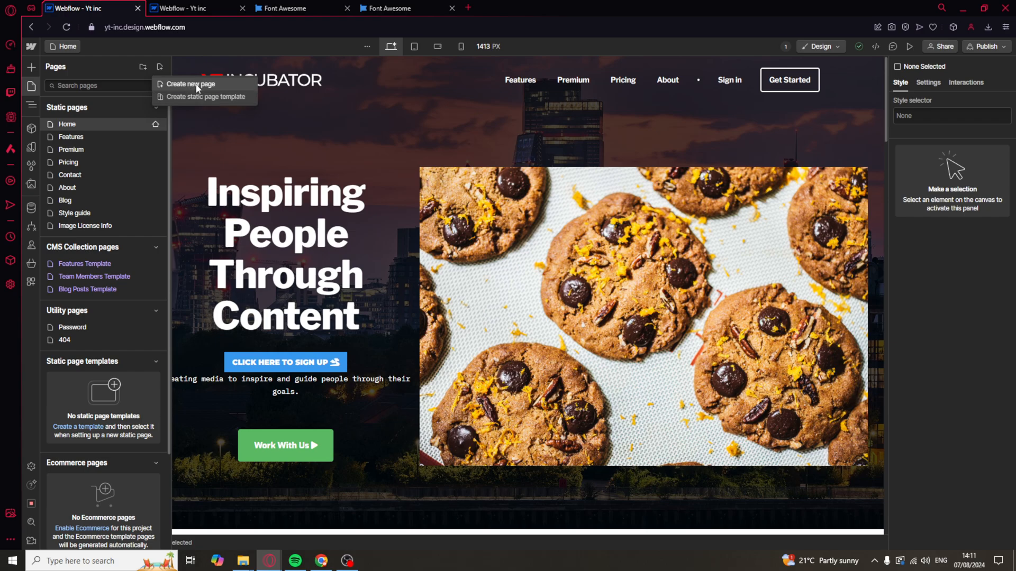
pyautogui.moveTo(201, 86)
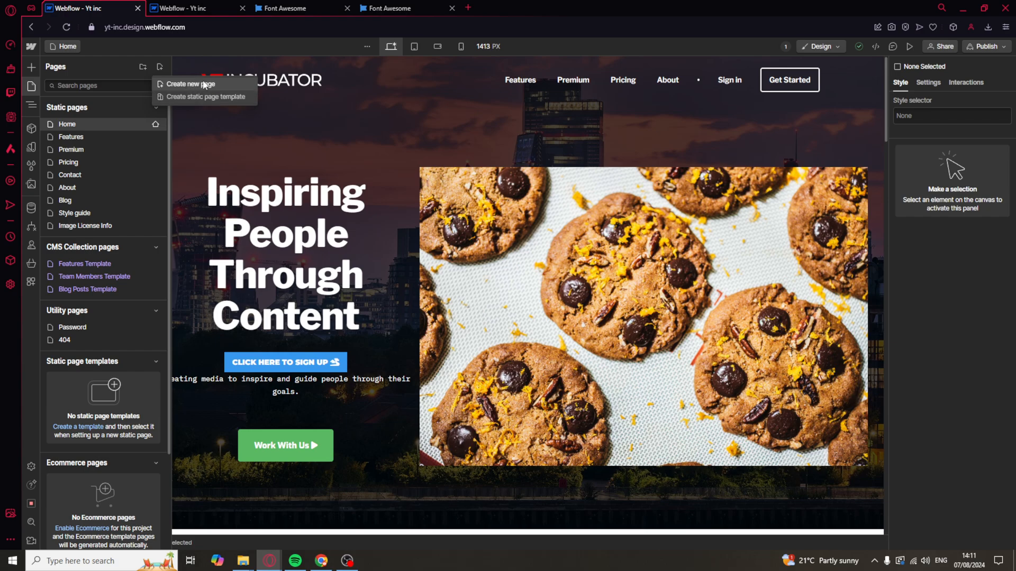
pyautogui.click(189, 84)
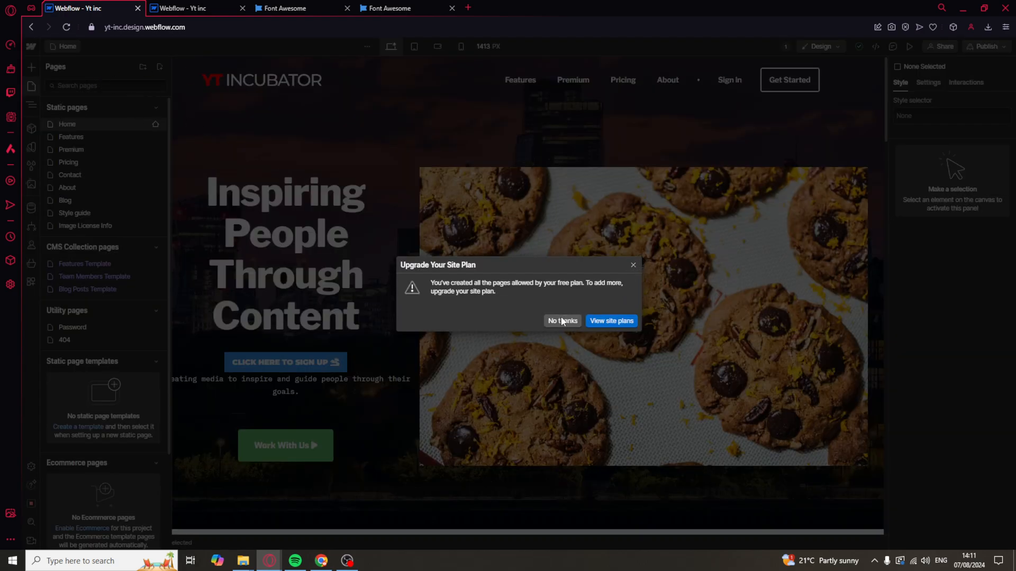
pyautogui.moveTo(409, 259)
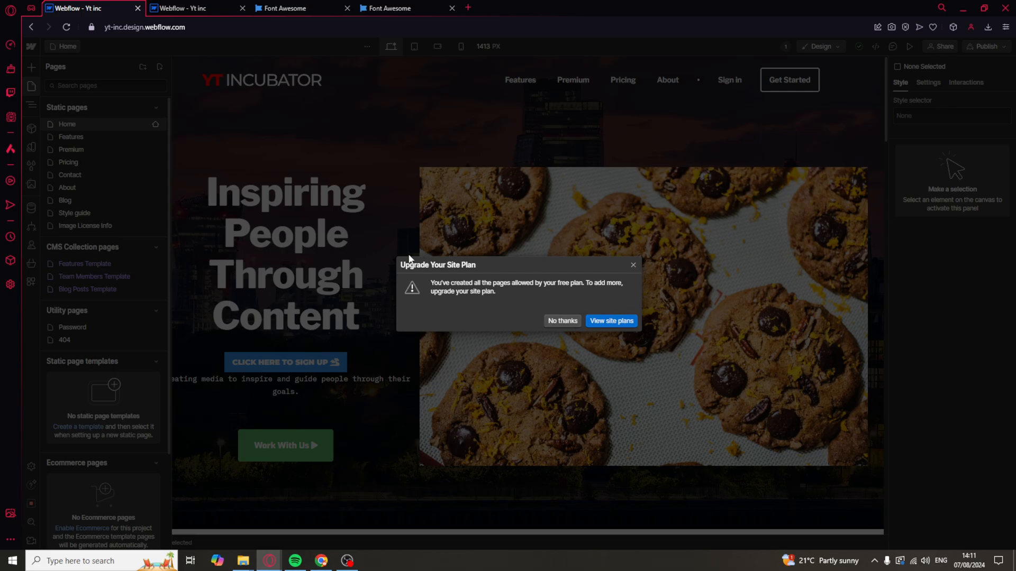
pyautogui.moveTo(530, 272)
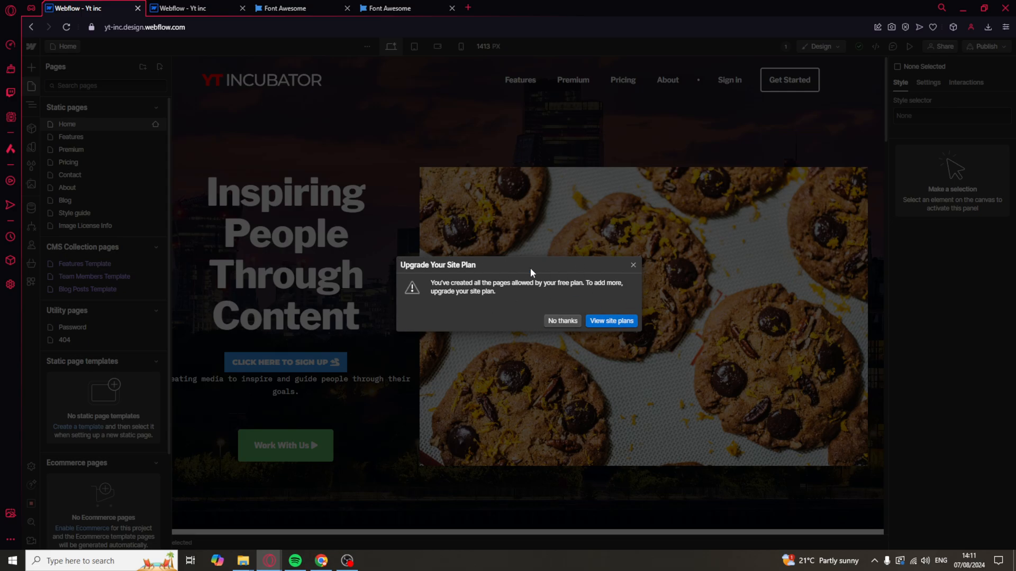
pyautogui.moveTo(597, 265)
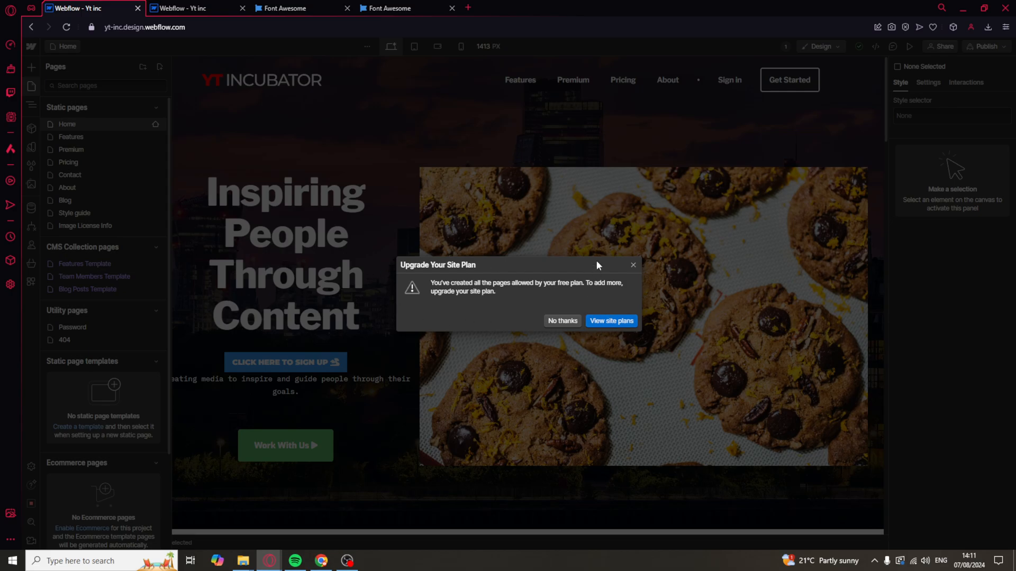
pyautogui.click(562, 321)
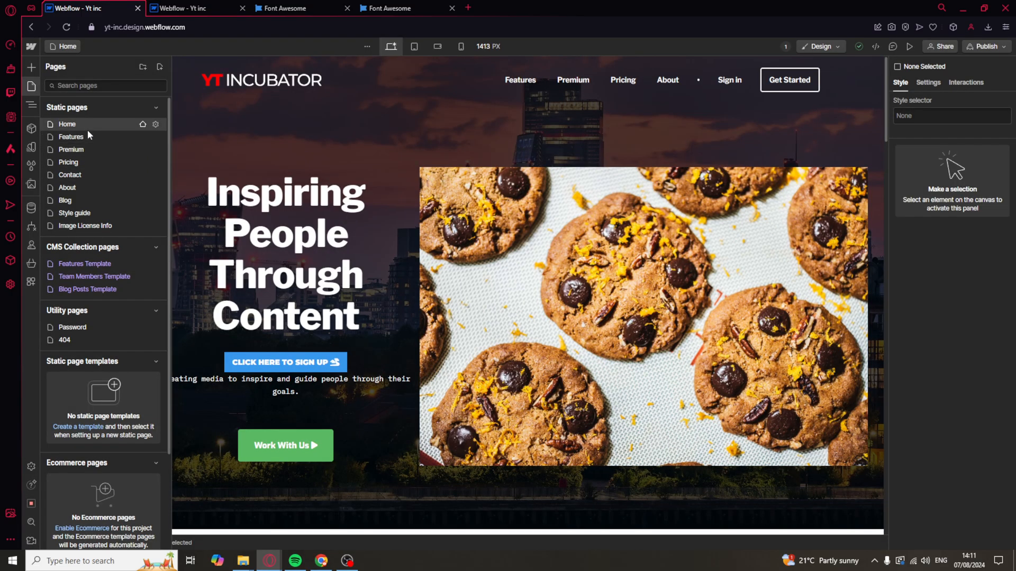
pyautogui.click(71, 136)
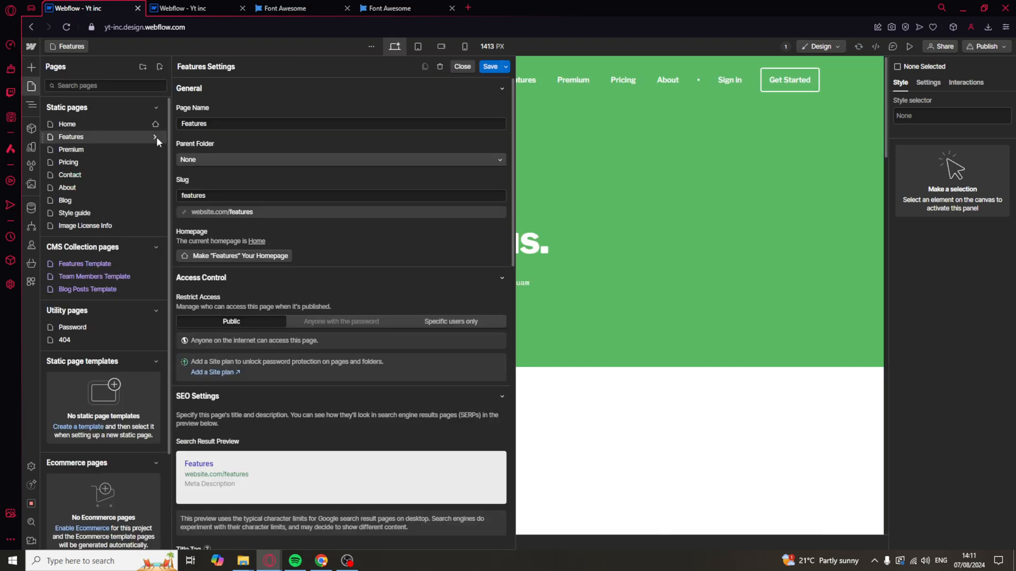
pyautogui.moveTo(235, 113)
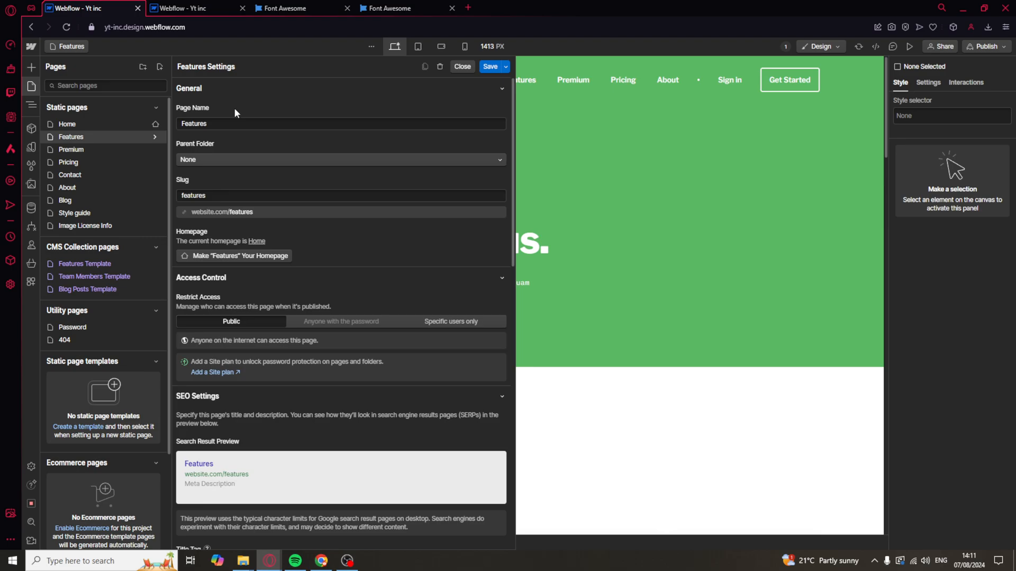
pyautogui.moveTo(229, 109)
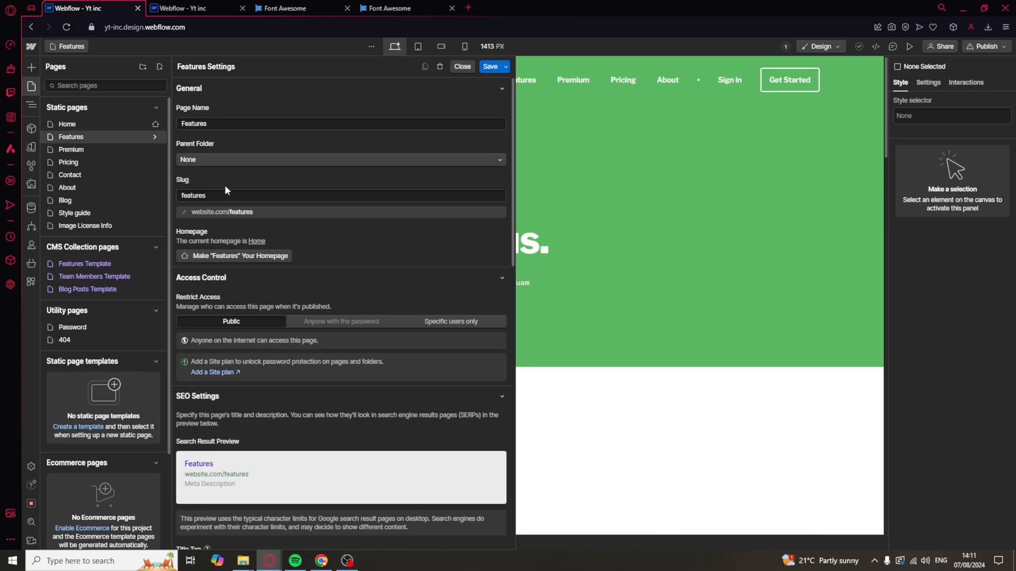
pyautogui.moveTo(223, 211)
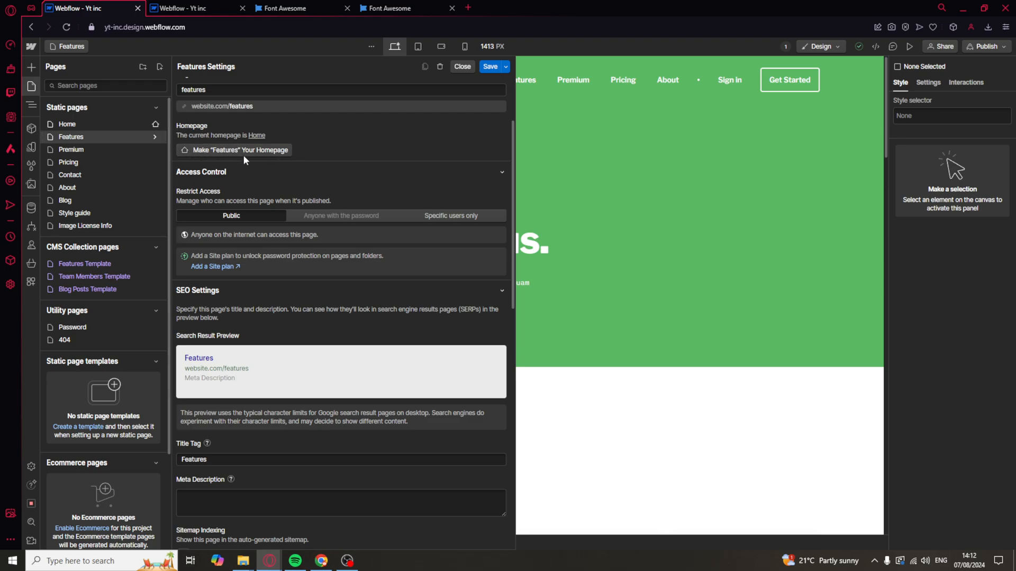
pyautogui.scroll(-3)
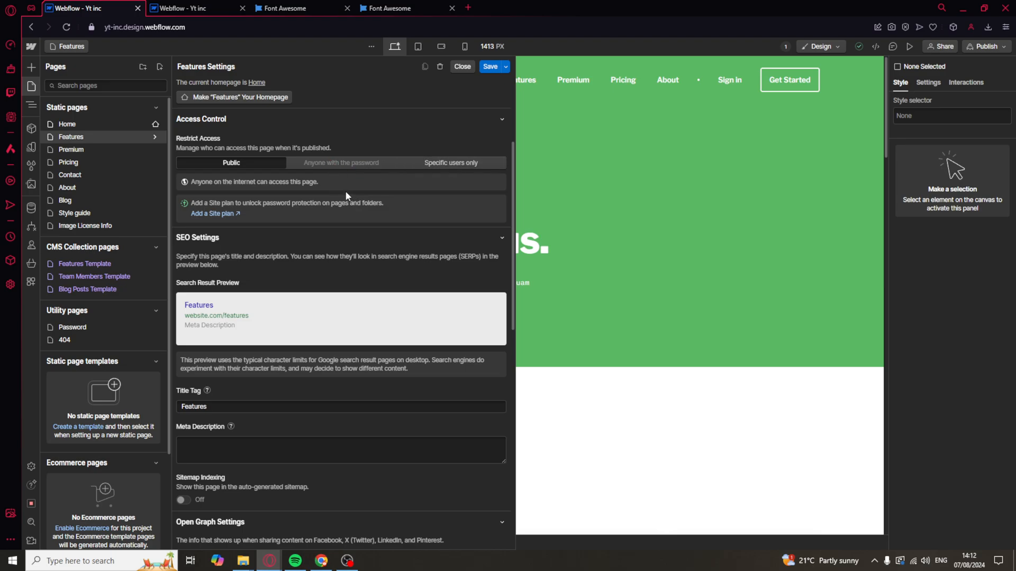
pyautogui.moveTo(201, 250)
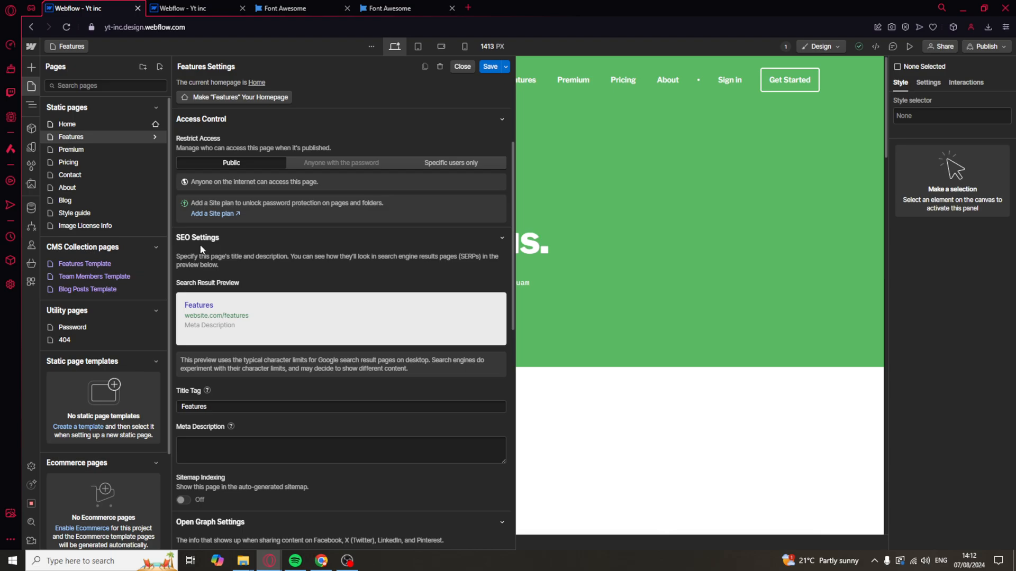
pyautogui.scroll(-3)
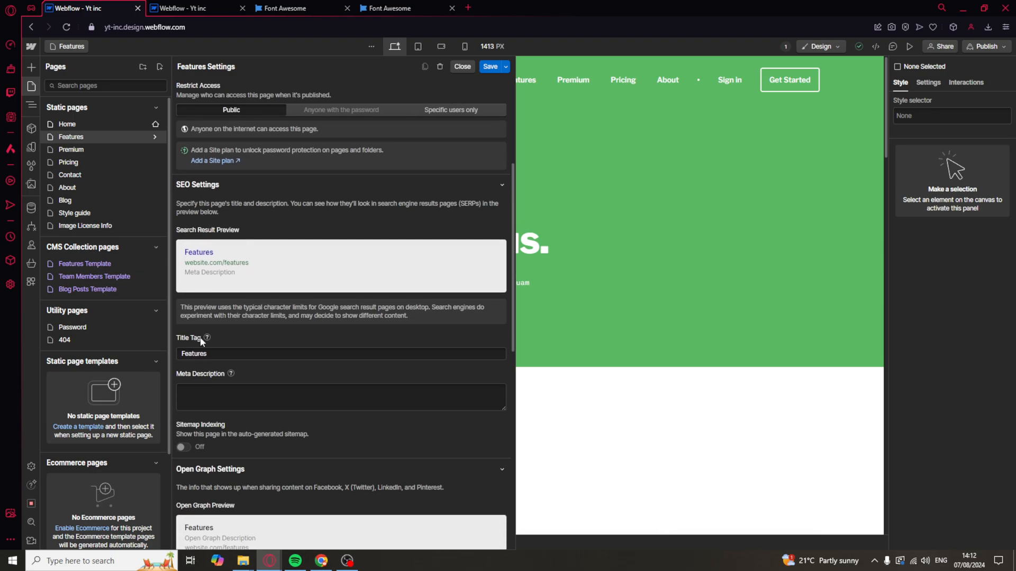
pyautogui.scroll(-3)
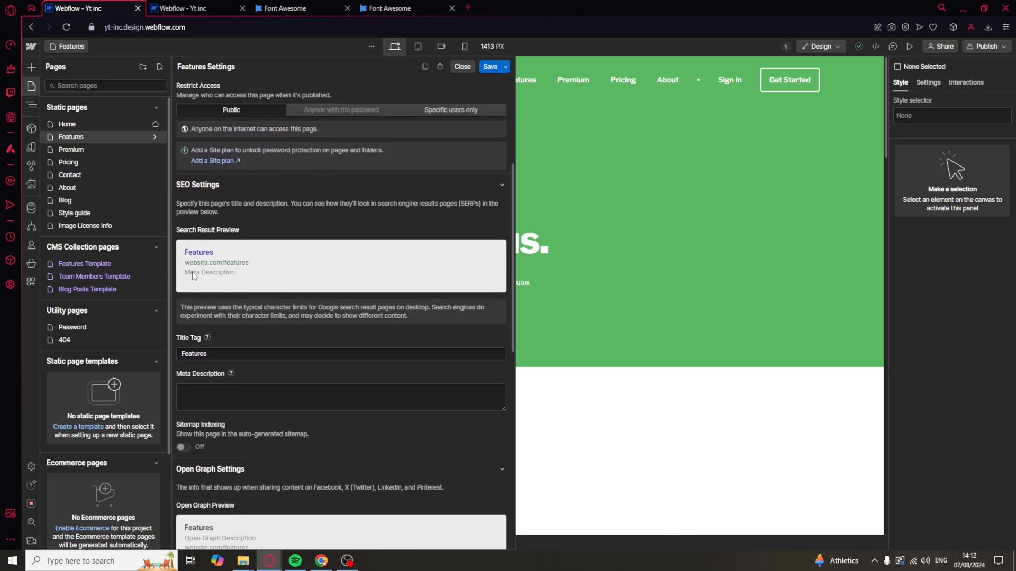
pyautogui.moveTo(241, 305)
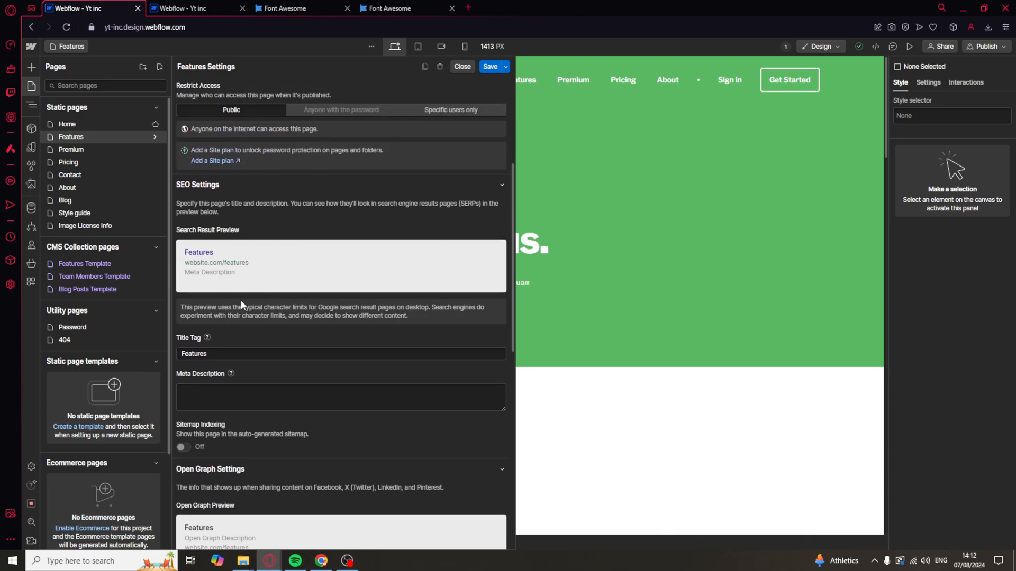
pyautogui.scroll(-3)
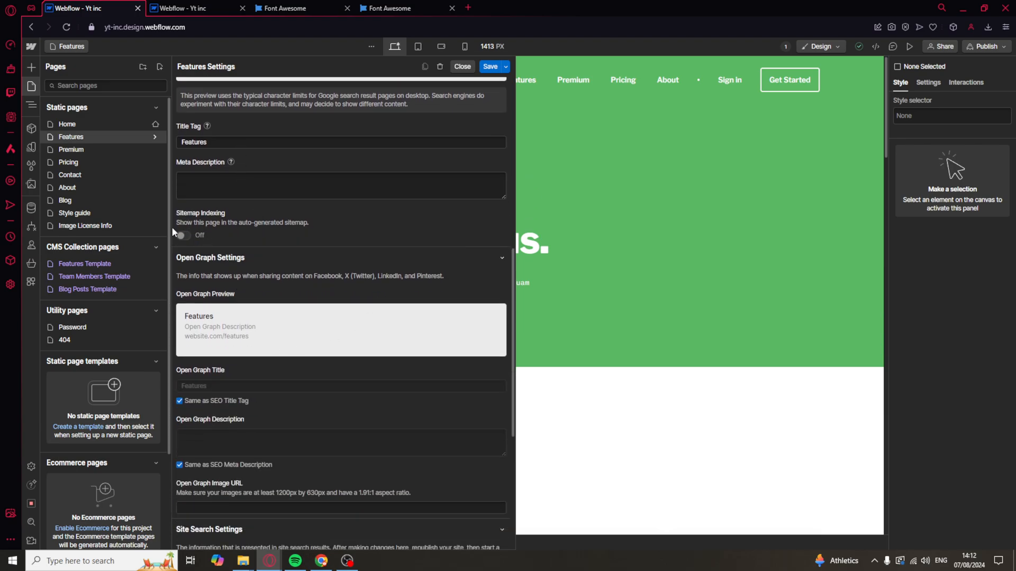
pyautogui.scroll(-3)
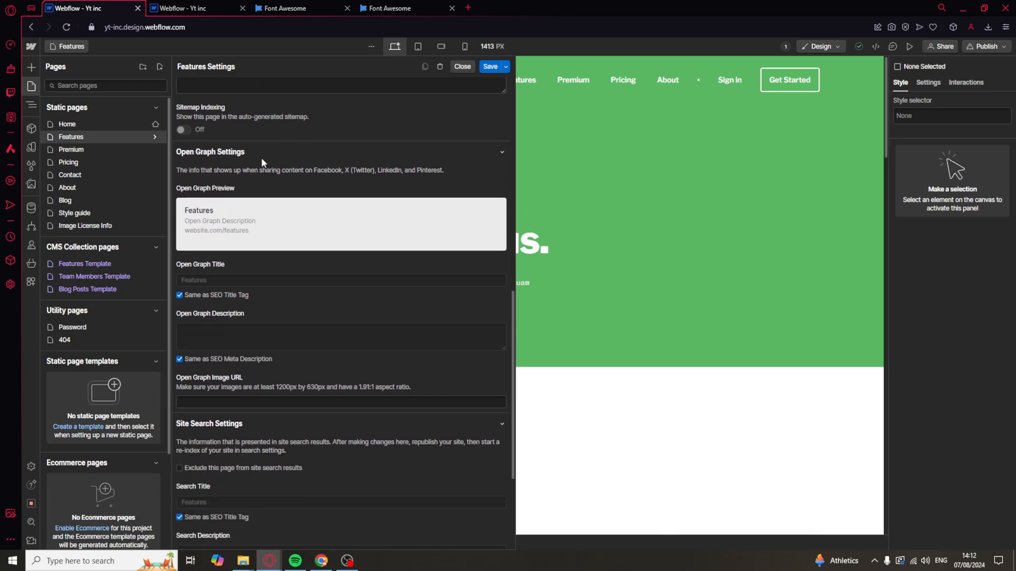
pyautogui.moveTo(218, 248)
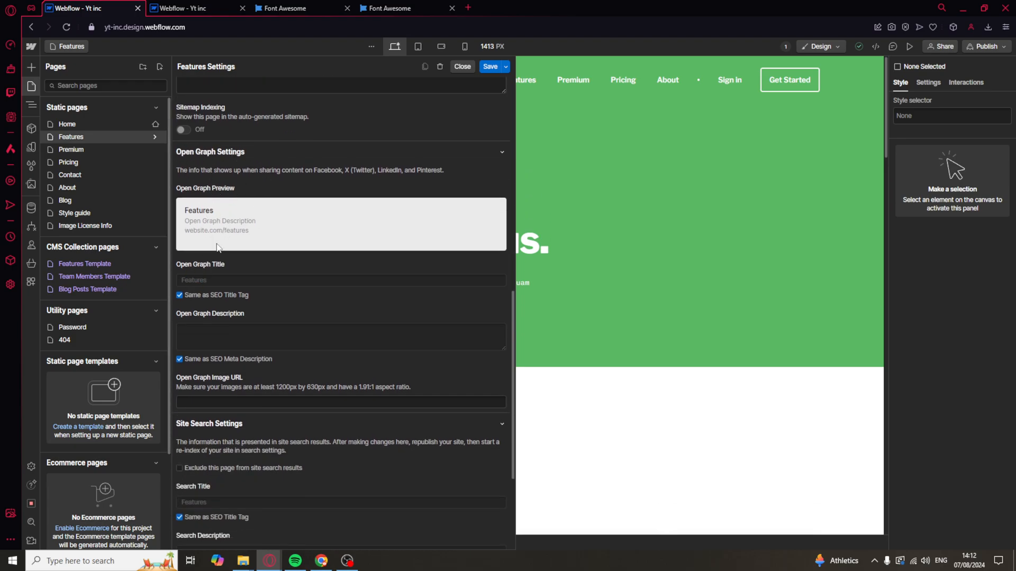
pyautogui.scroll(-3)
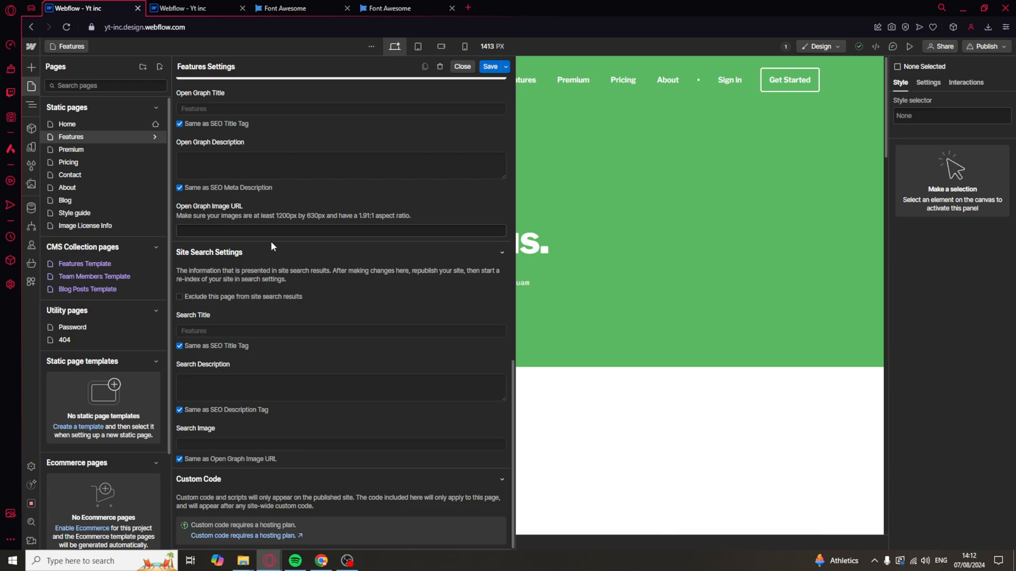
pyautogui.moveTo(218, 334)
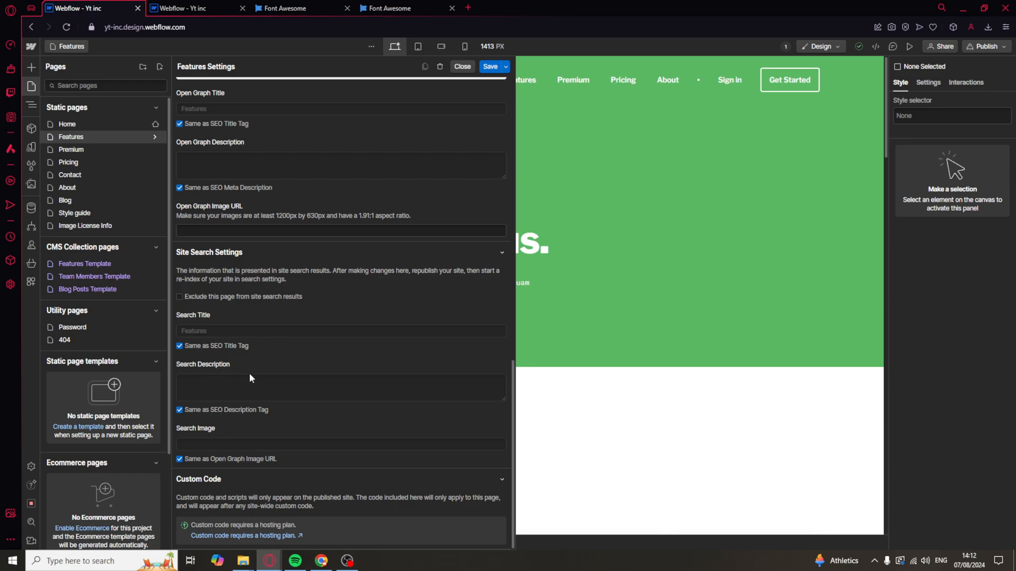
pyautogui.moveTo(263, 367)
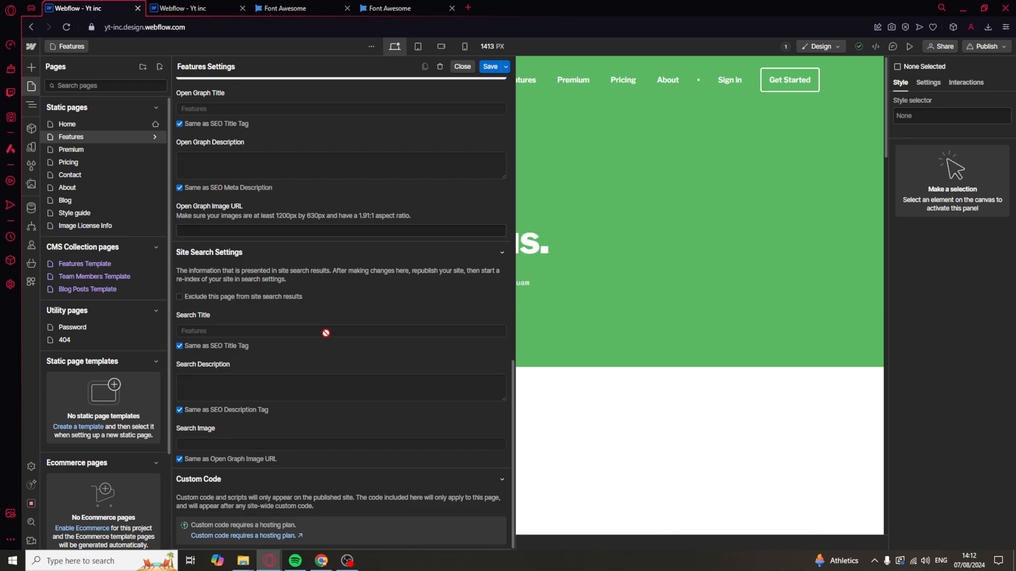
pyautogui.moveTo(207, 485)
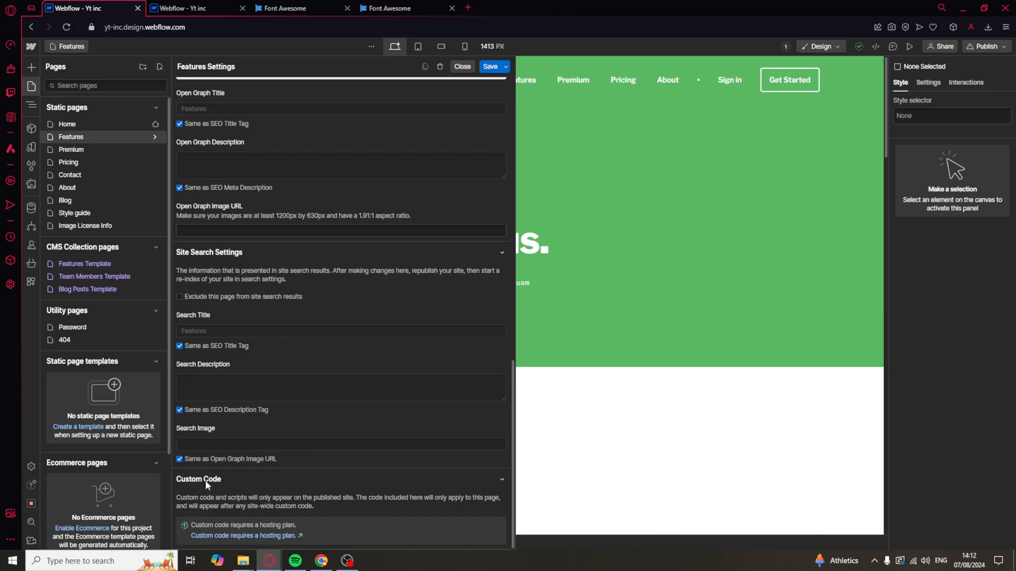
pyautogui.moveTo(250, 532)
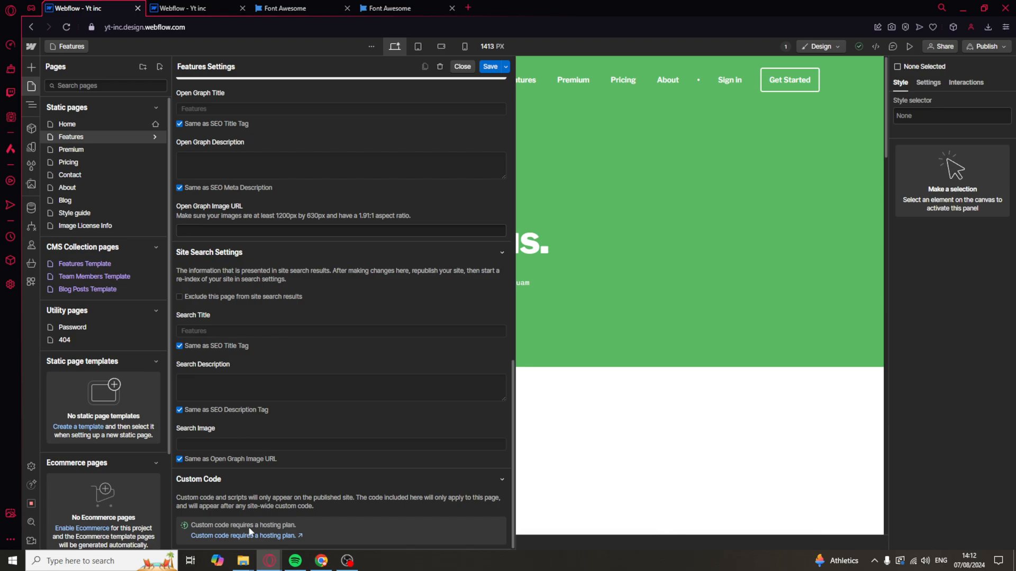
pyautogui.moveTo(222, 543)
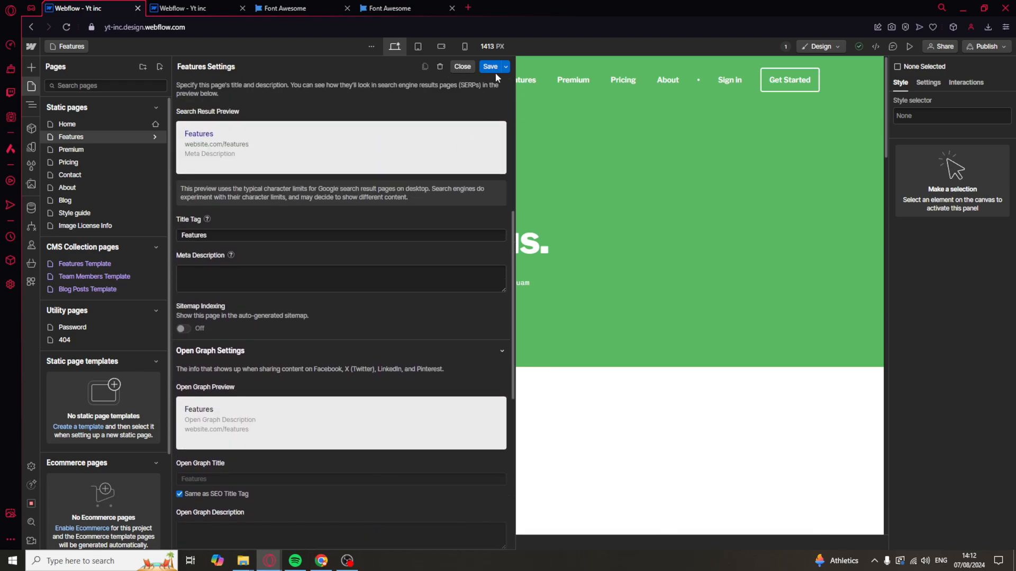
# Save the Features page settings and scroll down through the Features page canvas
pyautogui.click(463, 65)
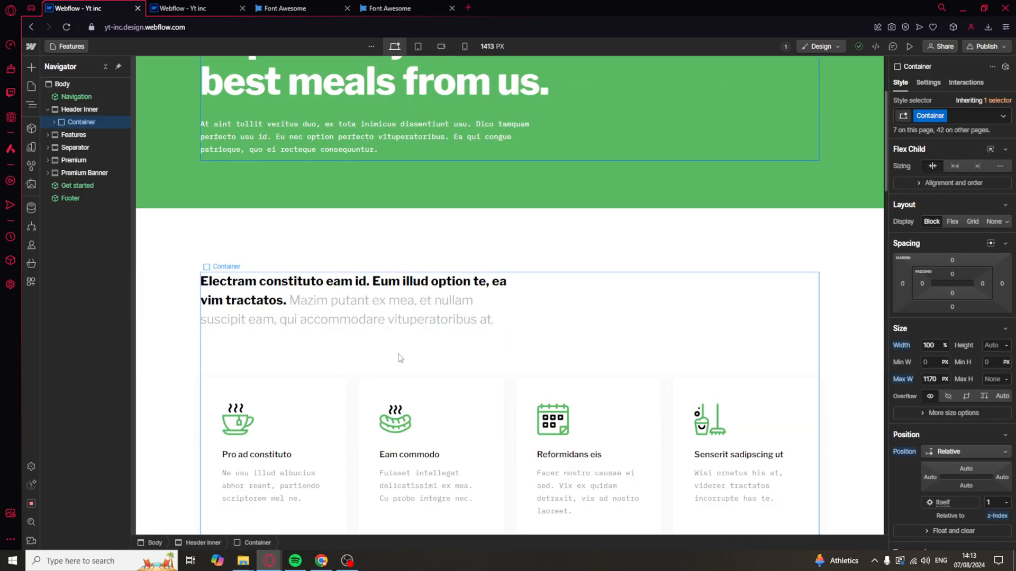
pyautogui.scroll(-3)
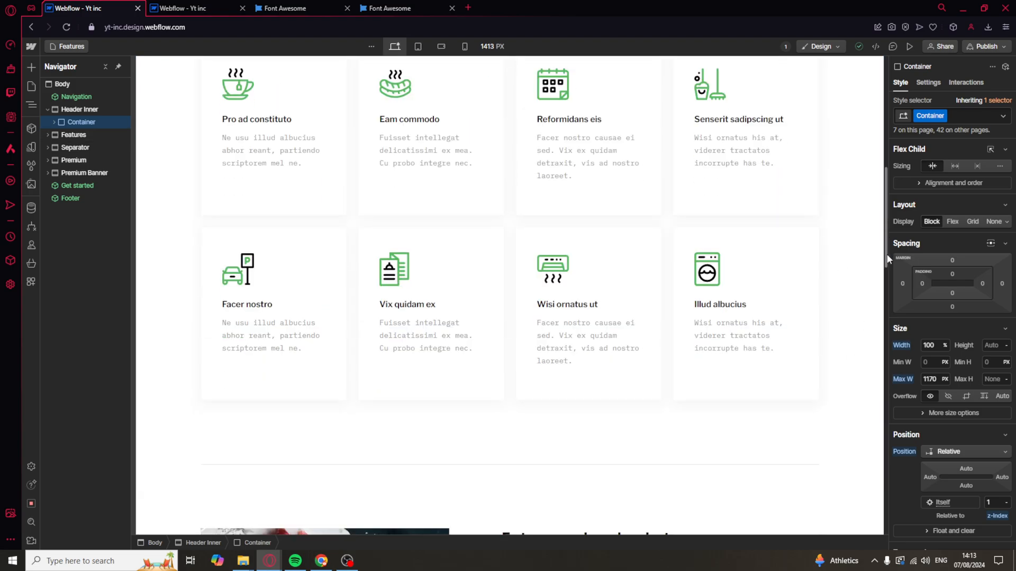
pyautogui.scroll(-3)
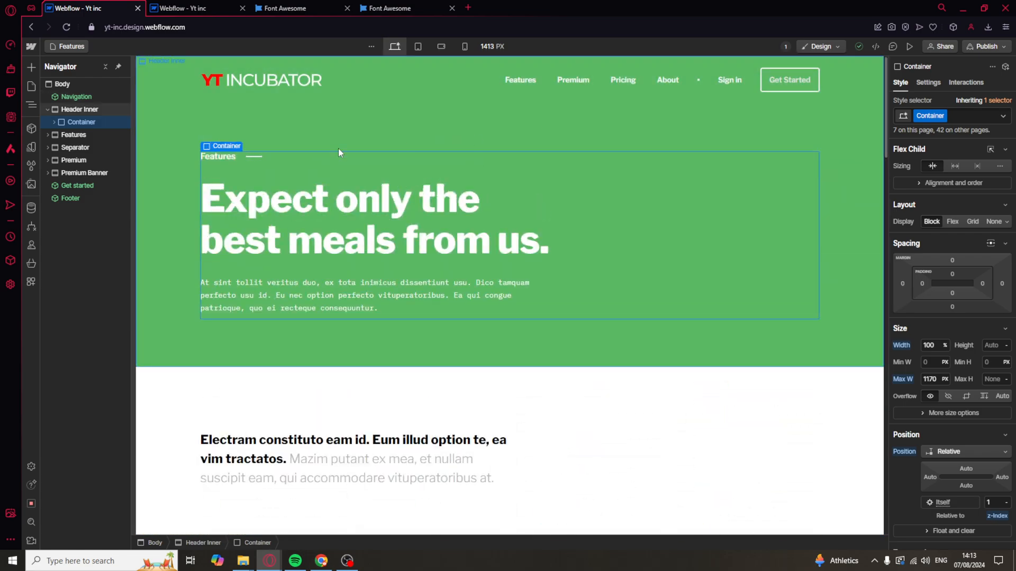
pyautogui.moveTo(329, 129)
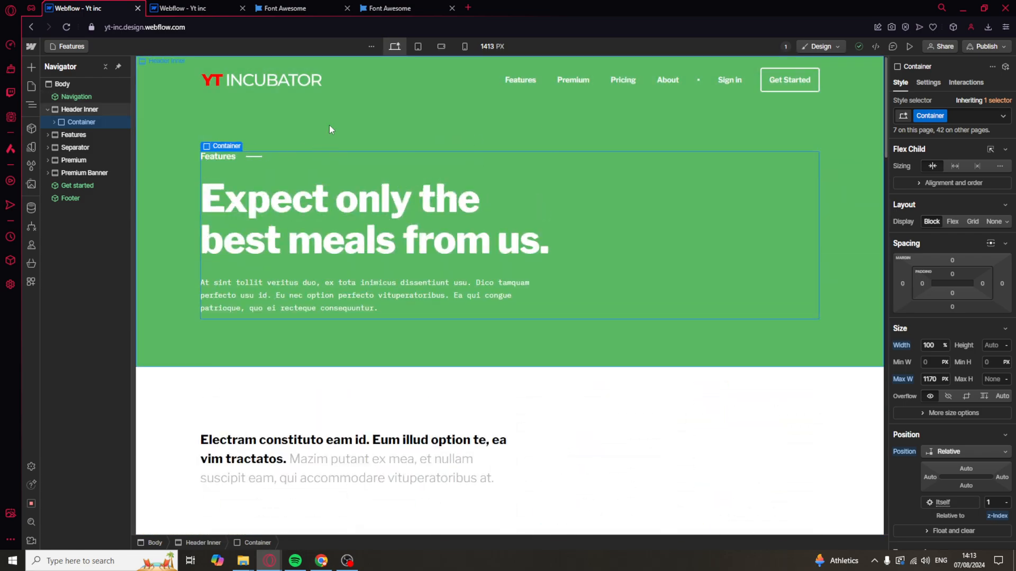